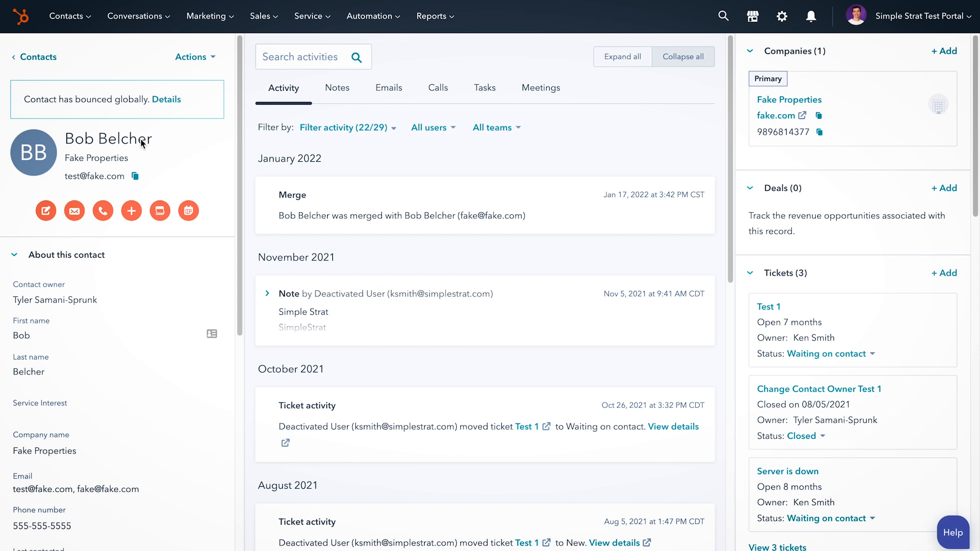
mouse_move(38, 302)
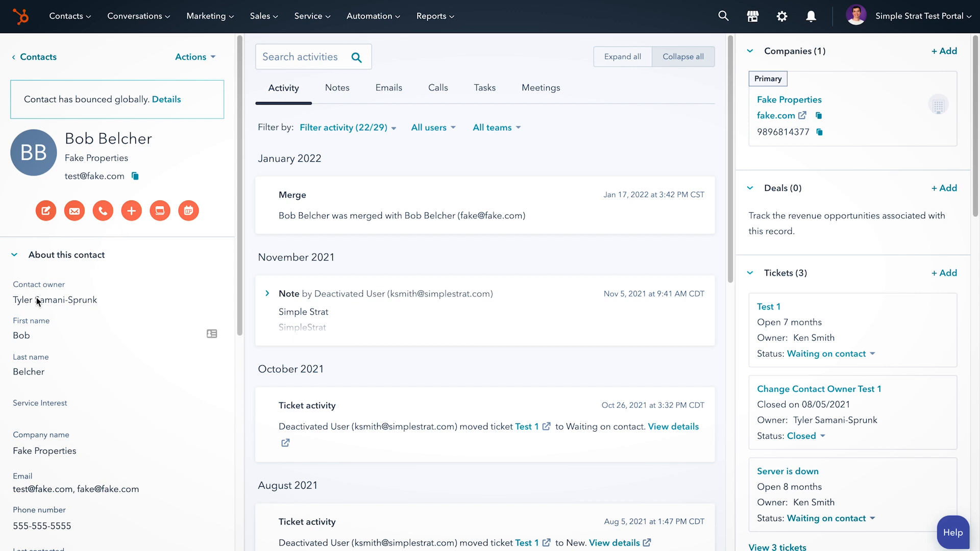
Leave Bob Belcher's record for the Contacts object settings via the Settings gear
double_click(54, 300)
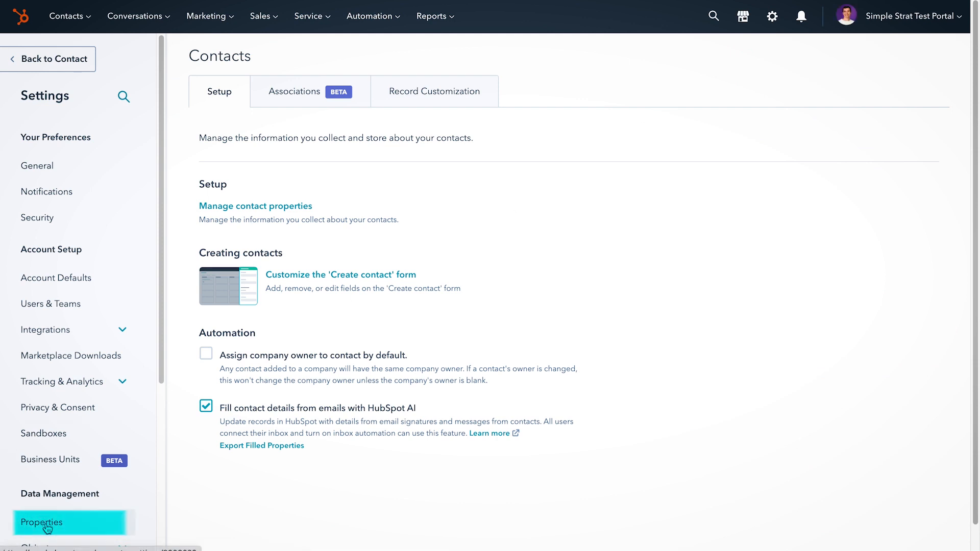
Show the contact Properties list and begin a new contact property
left_click(42, 522)
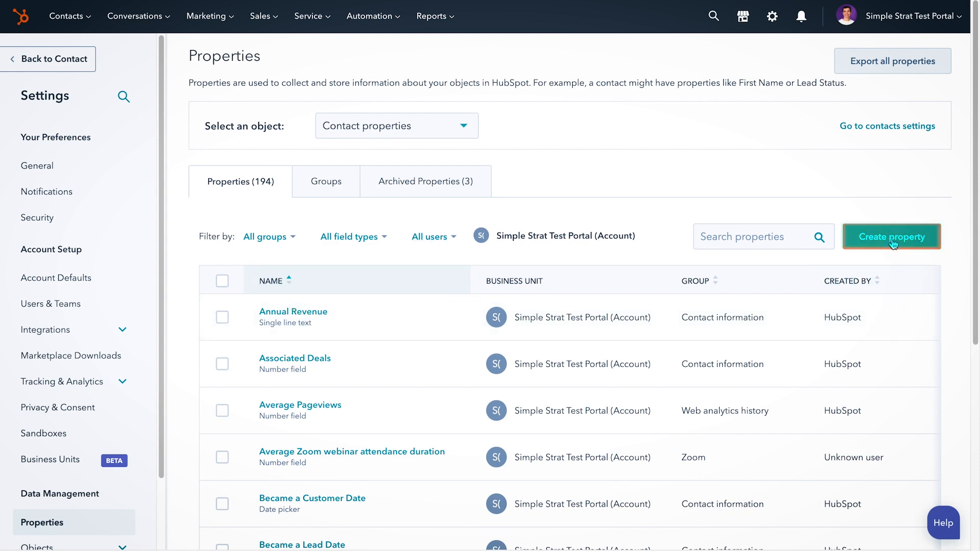
left_click(891, 237)
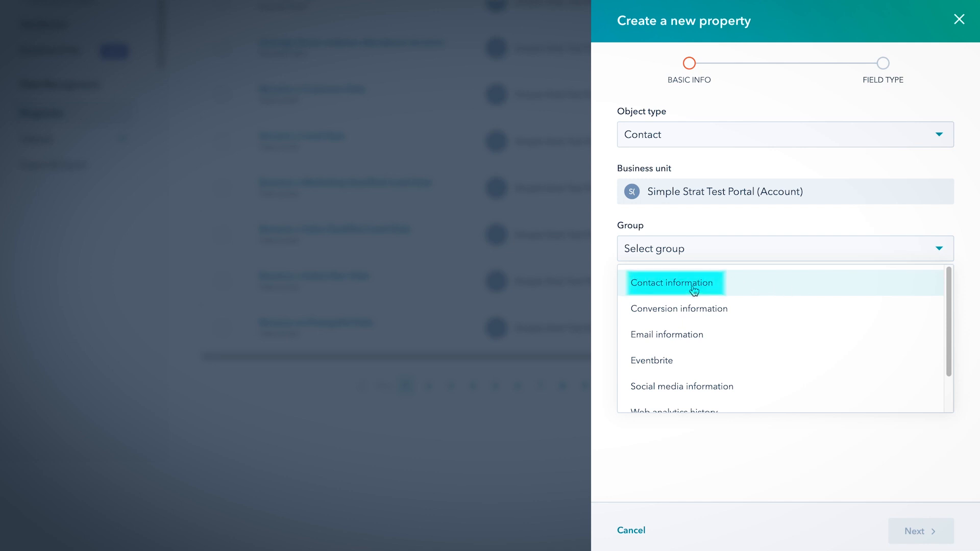
Place the new property in Contact information with the label Owner2
left_click(672, 283)
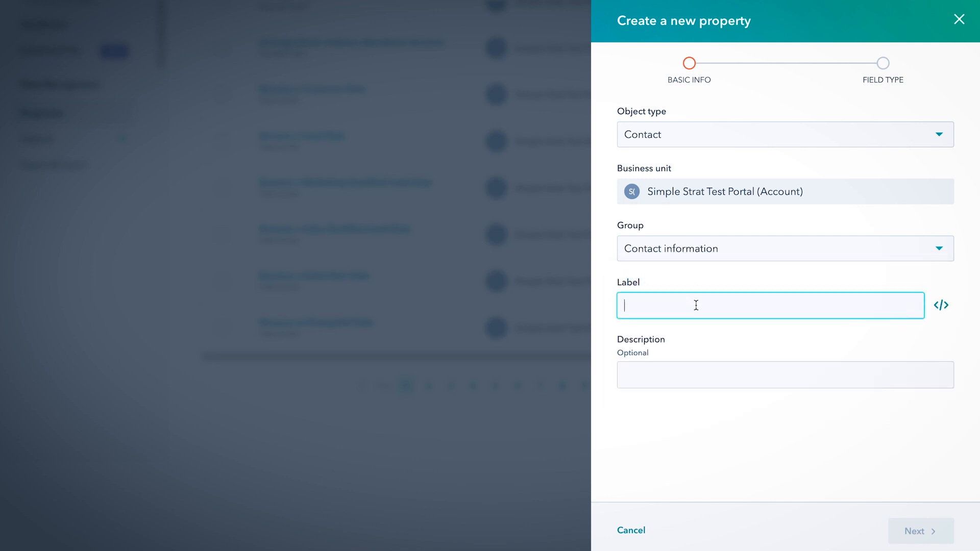
type("Owner")
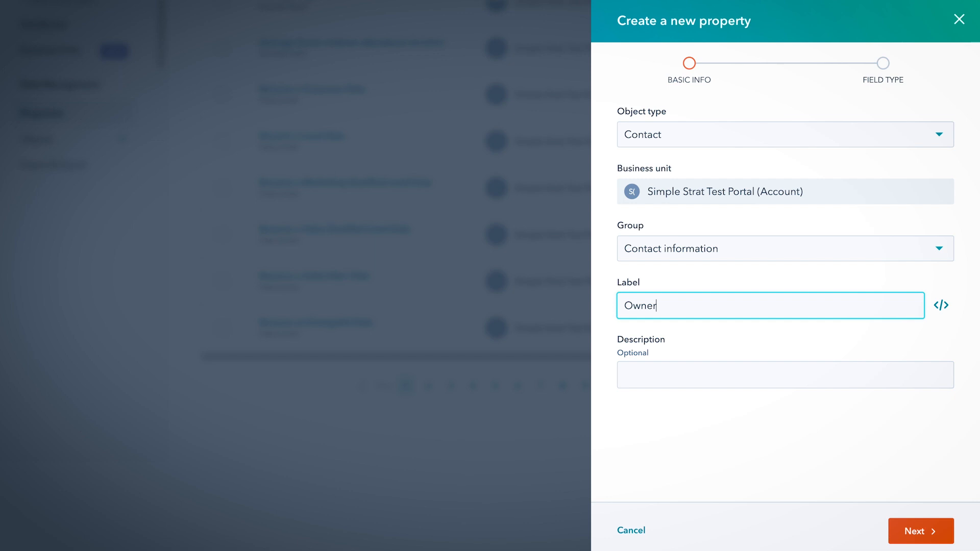
left_click(920, 530)
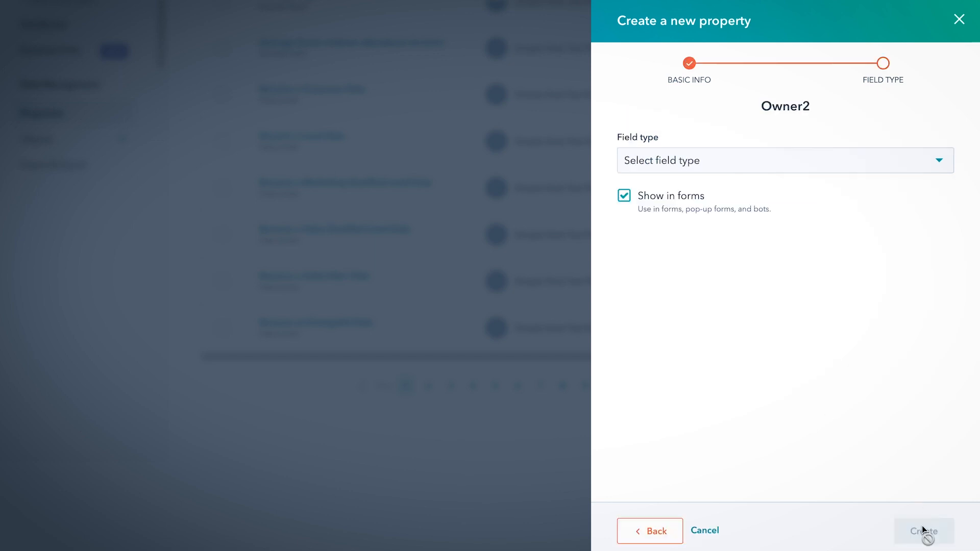
Make Owner2 a HubSpot user field and create the property
left_click(784, 160)
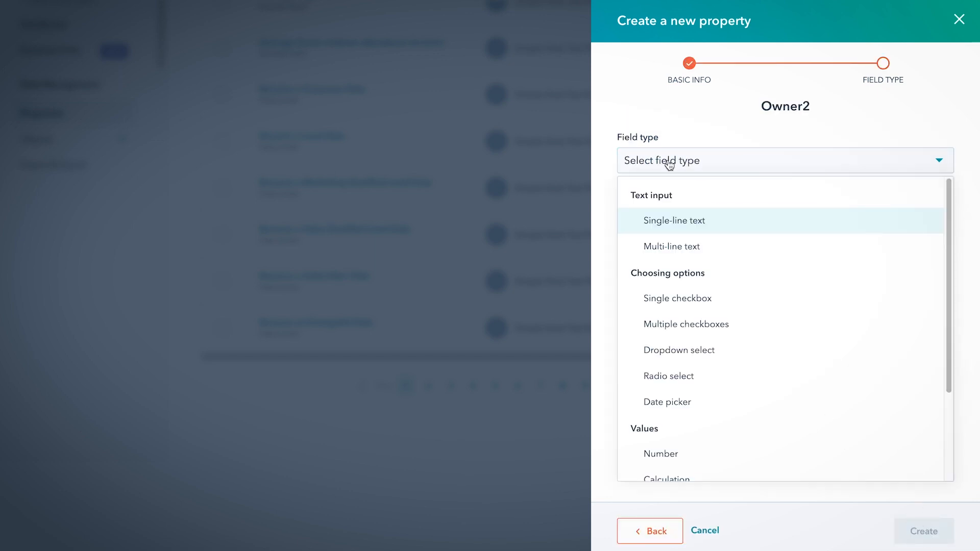
scroll("down", 3)
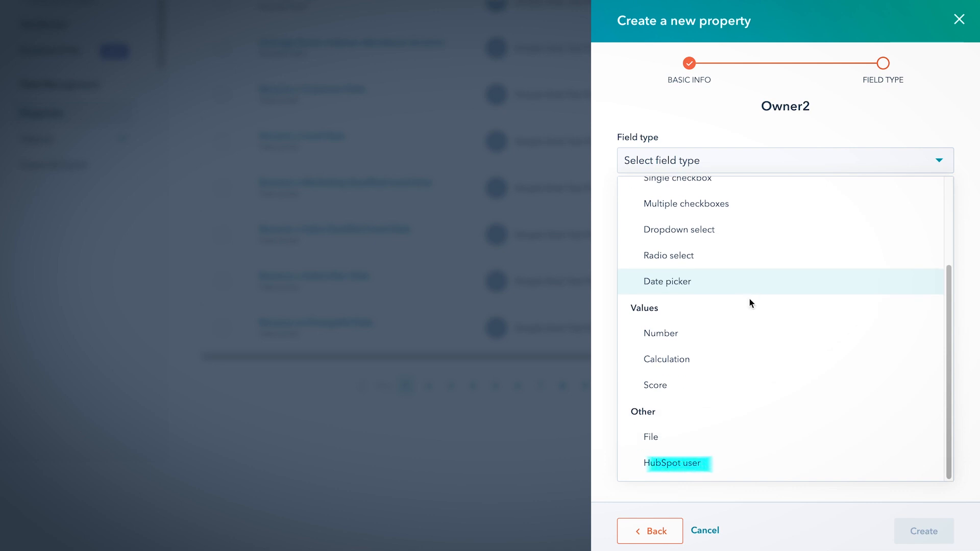
left_click(672, 463)
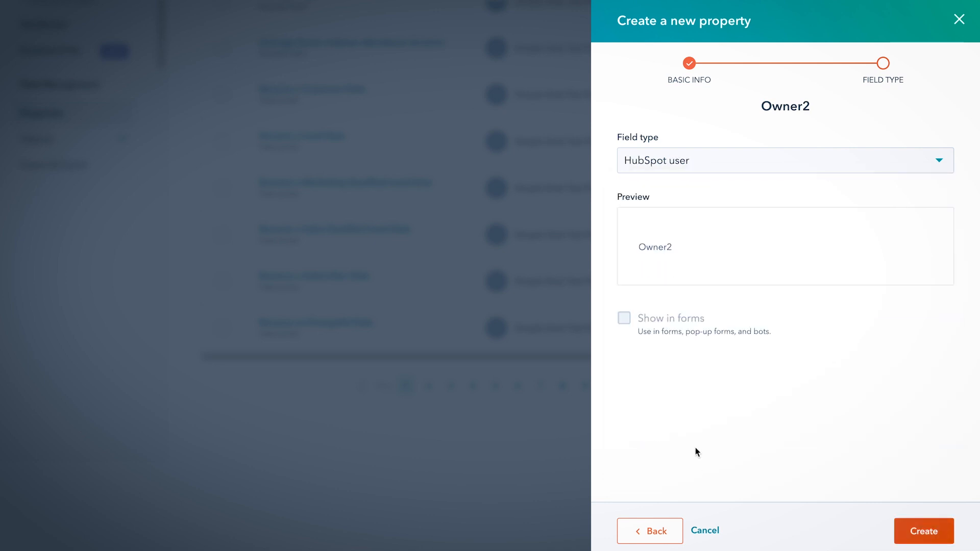
left_click(923, 531)
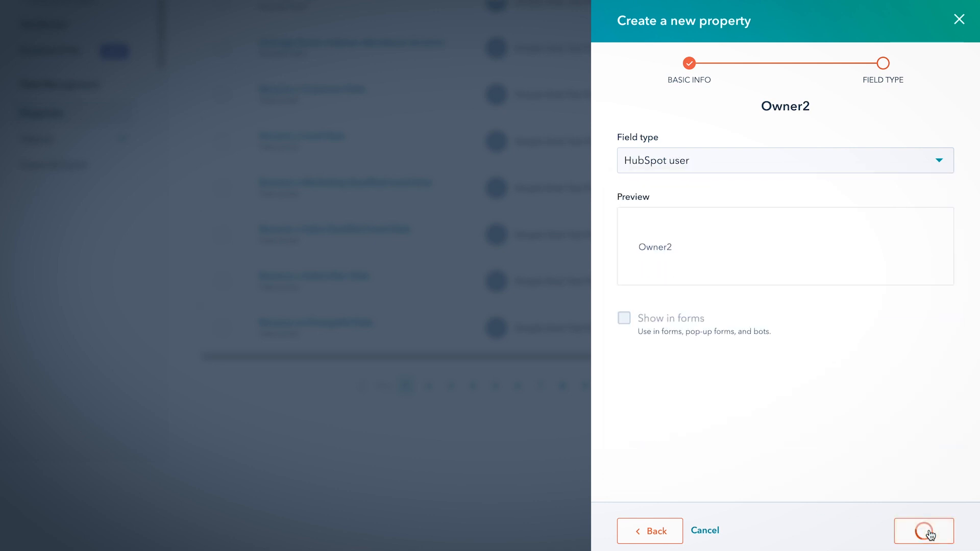
left_click(924, 531)
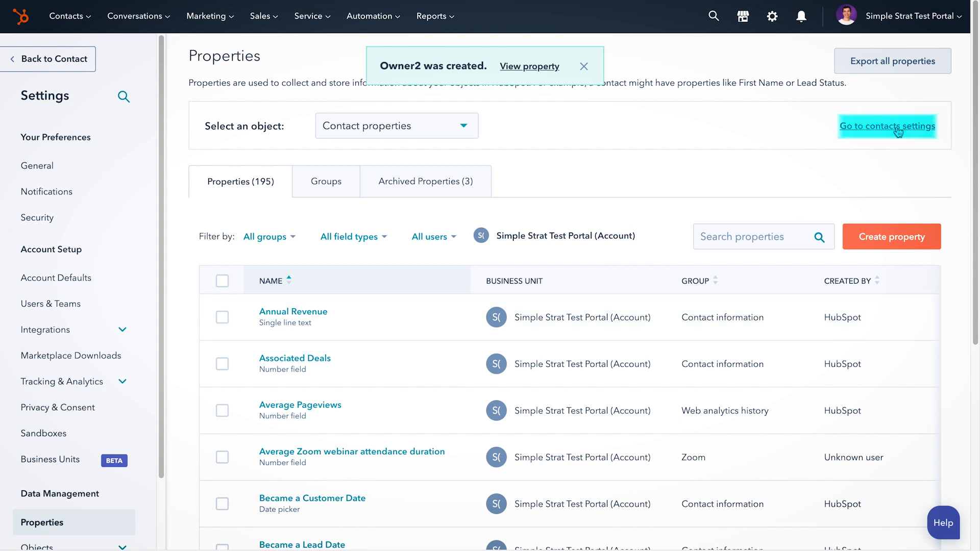
Reach Record Customization and edit the default contact left sidebar's property list
left_click(887, 125)
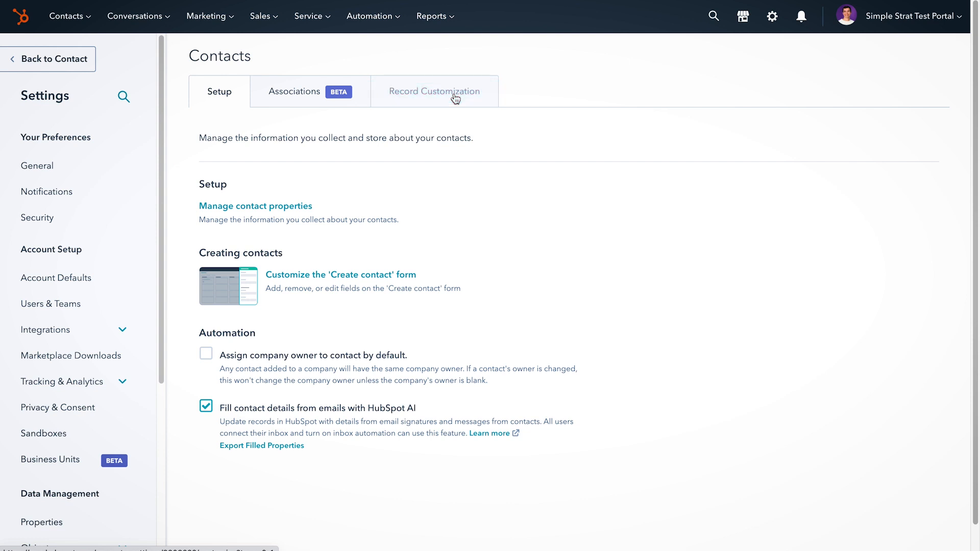
left_click(434, 91)
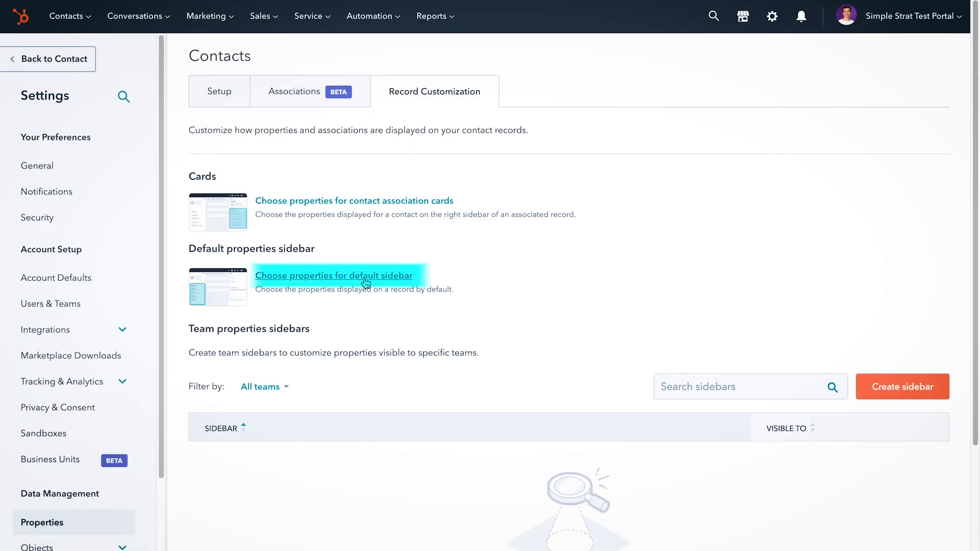
left_click(335, 275)
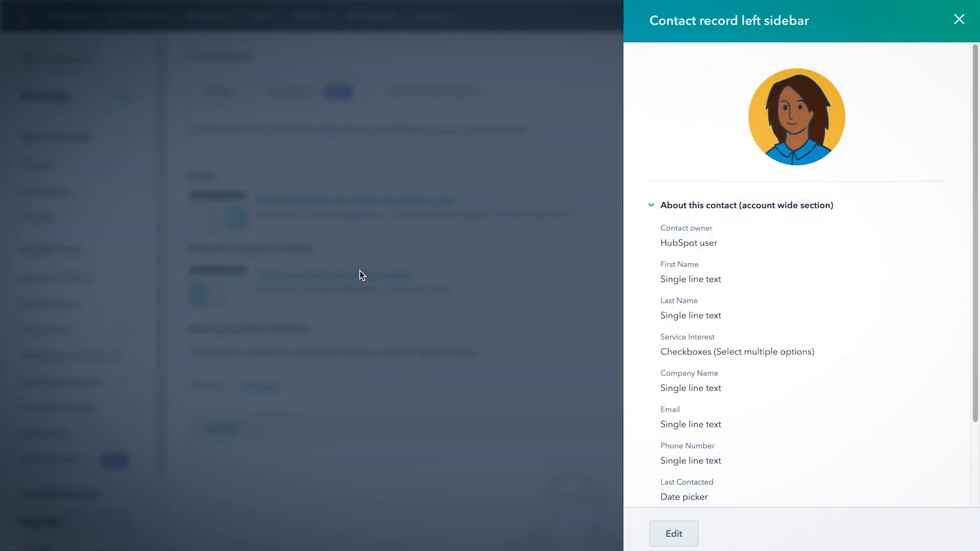
left_click(673, 534)
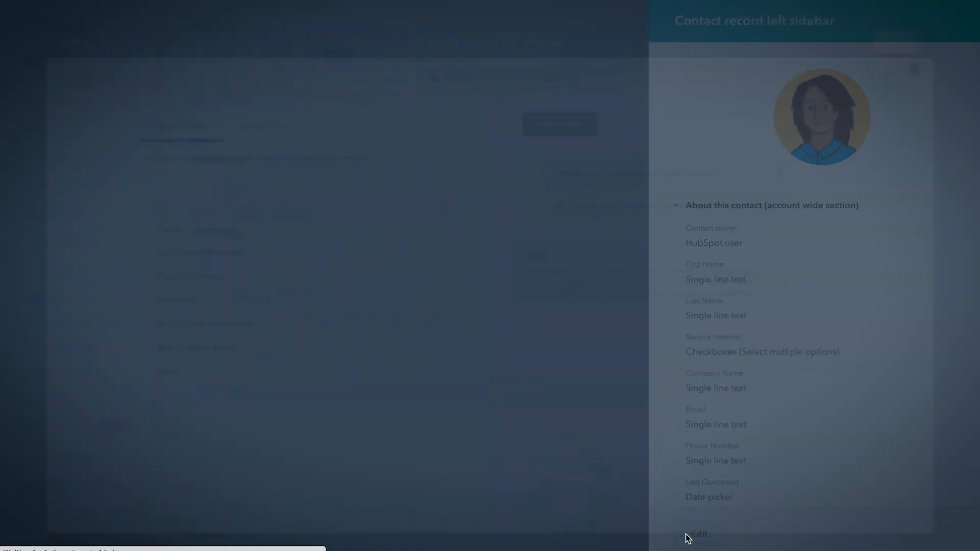
left_click(698, 534)
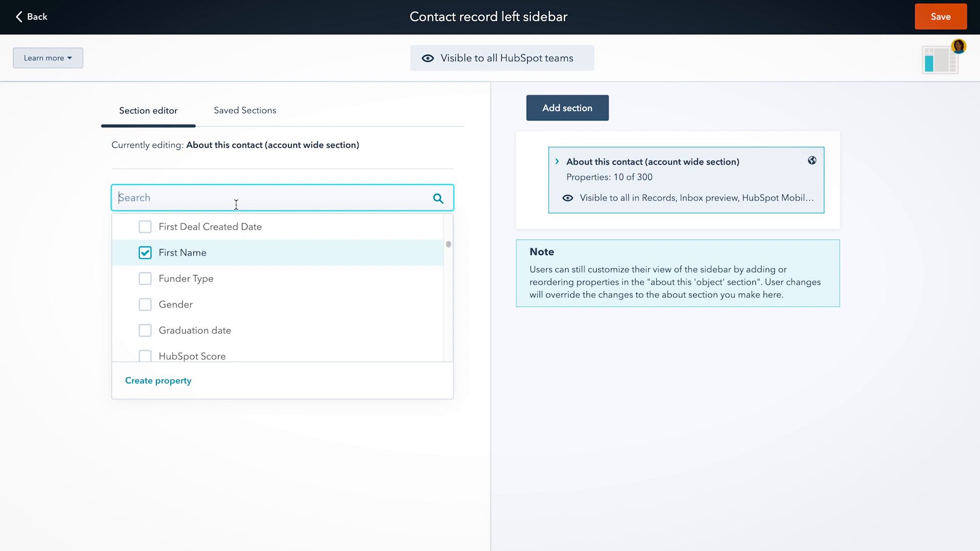
Add Owner2 under Contact owner in About this contact and save the sidebar
type("owner")
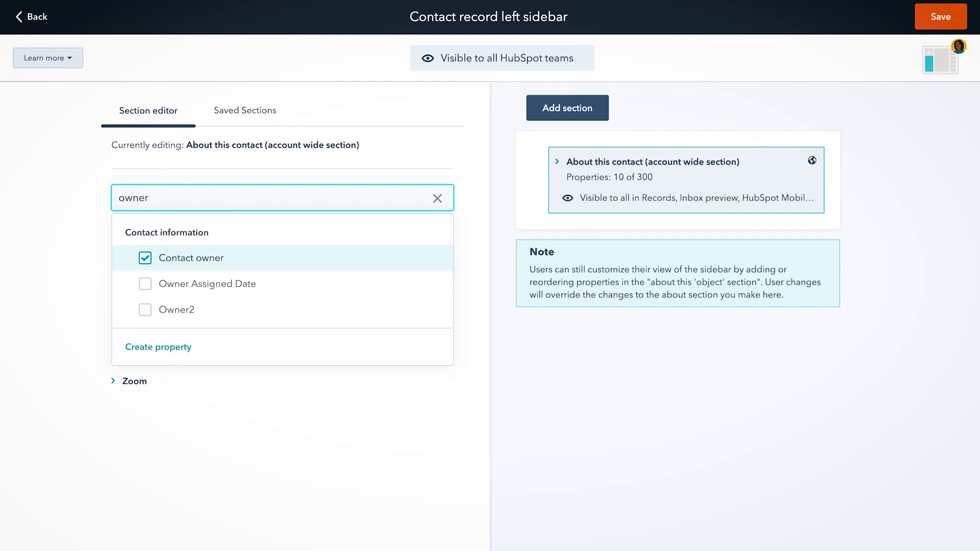
left_click(144, 309)
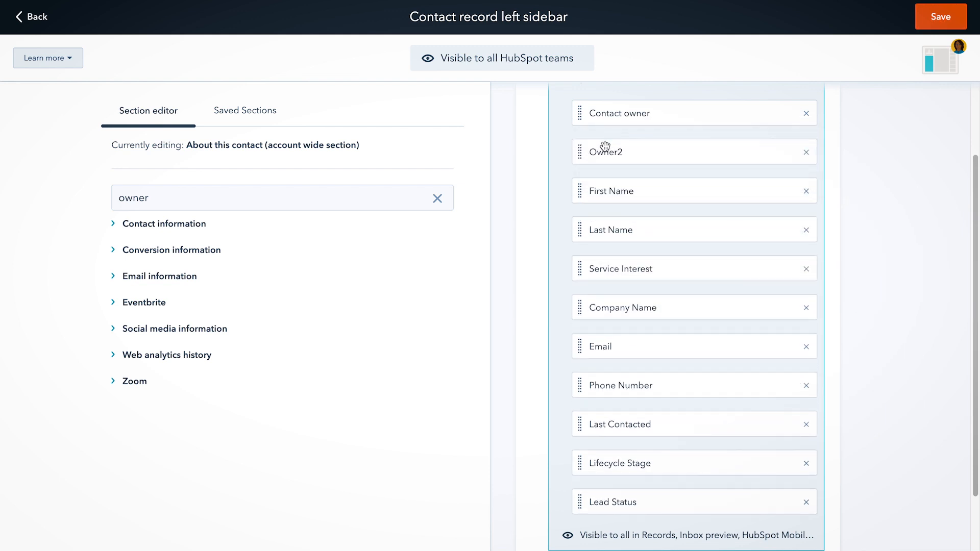
mouse_move(940, 17)
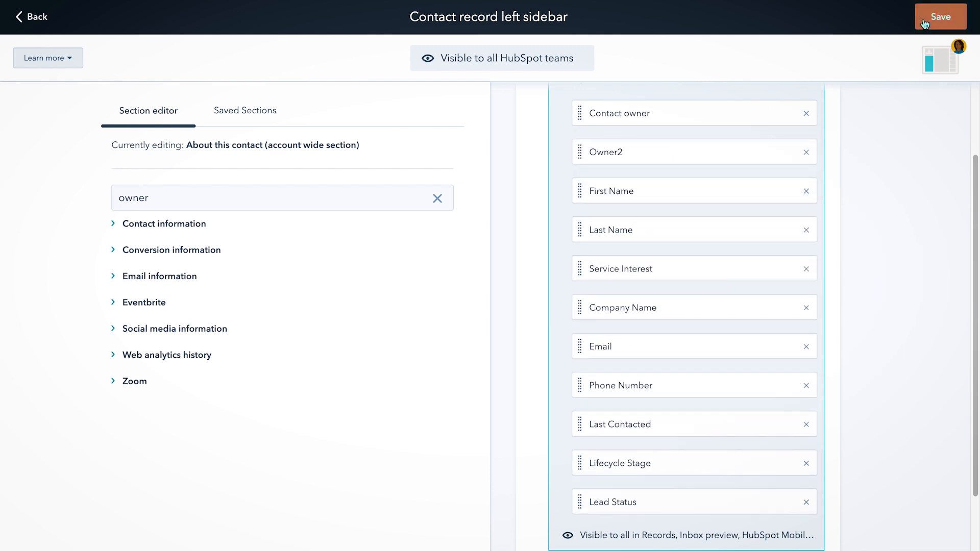
left_click(940, 17)
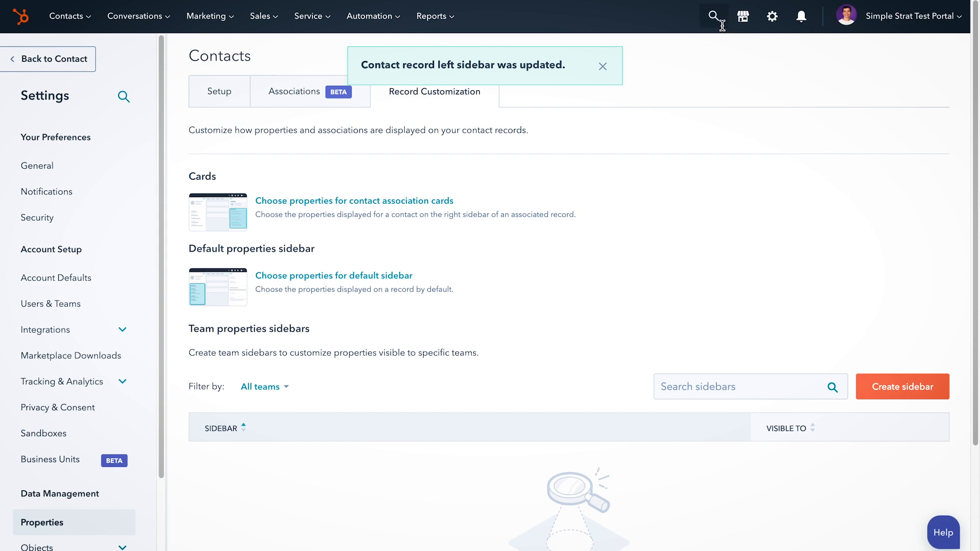
Find 'bob belcher' in global search and reopen his contact record
left_click(713, 16)
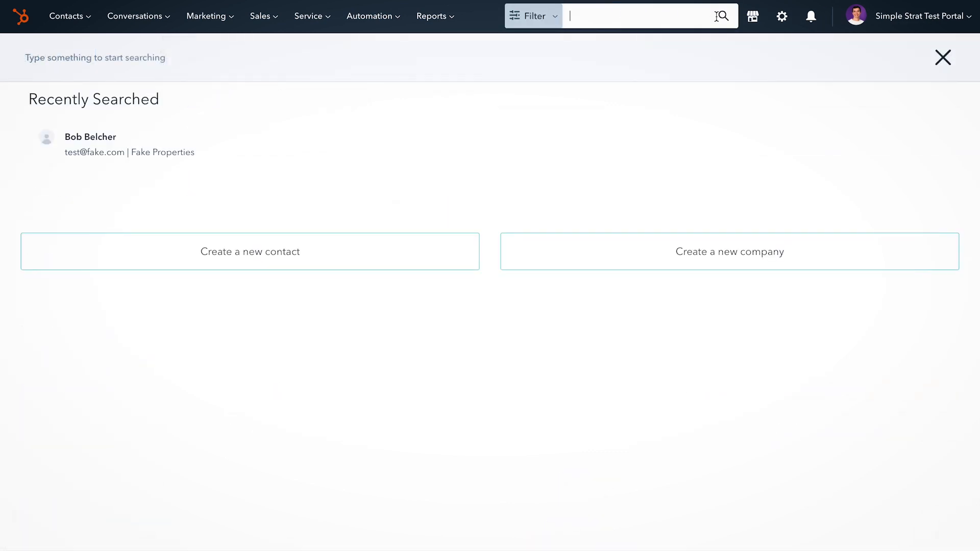
type("bob belcher")
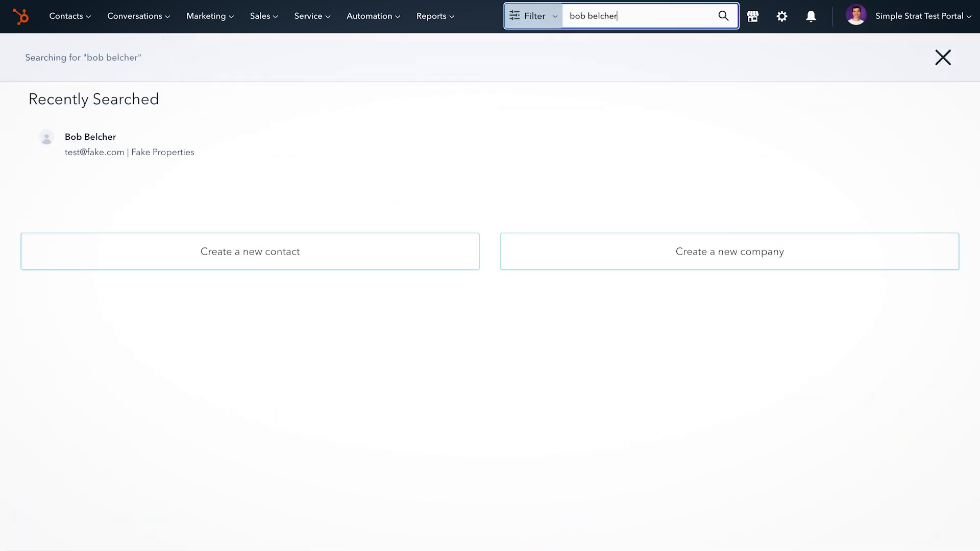
left_click(89, 137)
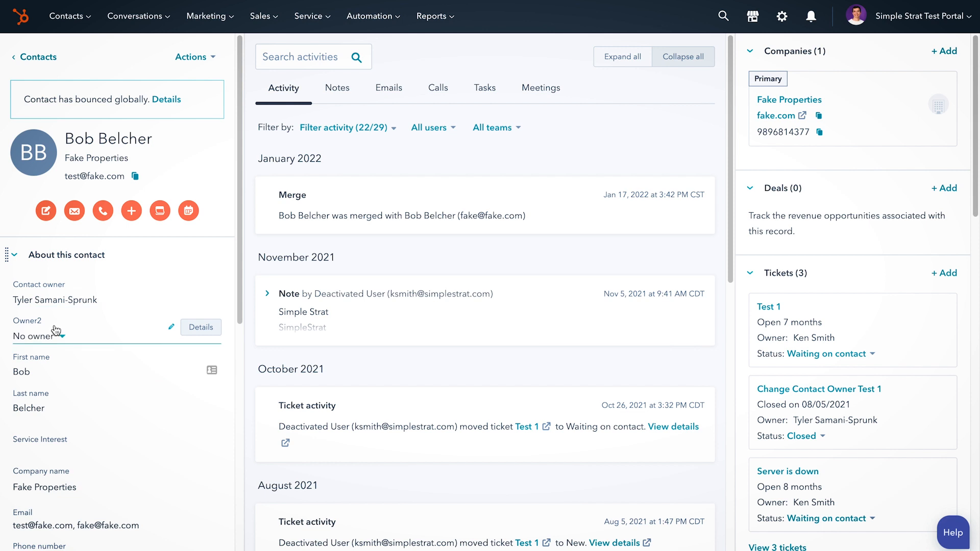
Set Owner2 to Ali Schwanke and save the contact record
left_click(62, 336)
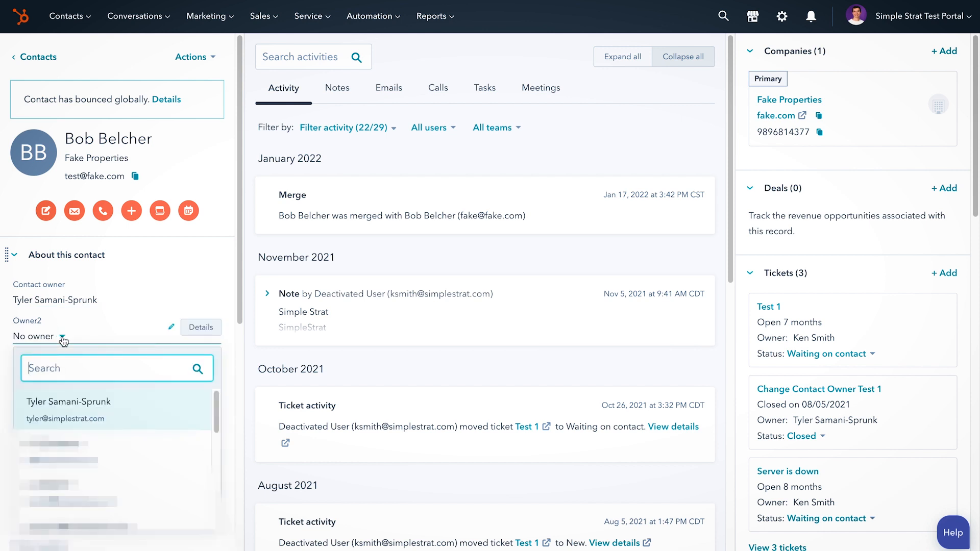
left_click(68, 401)
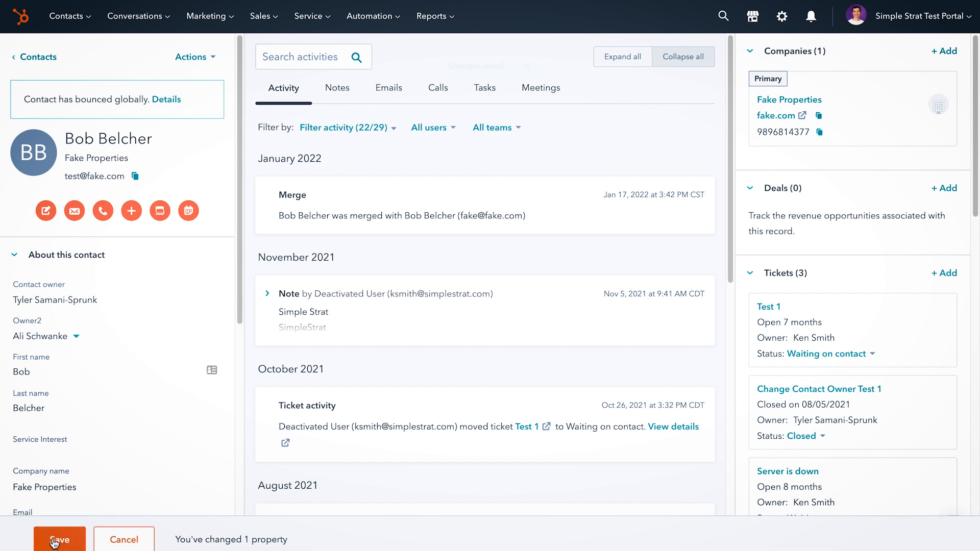
left_click(60, 539)
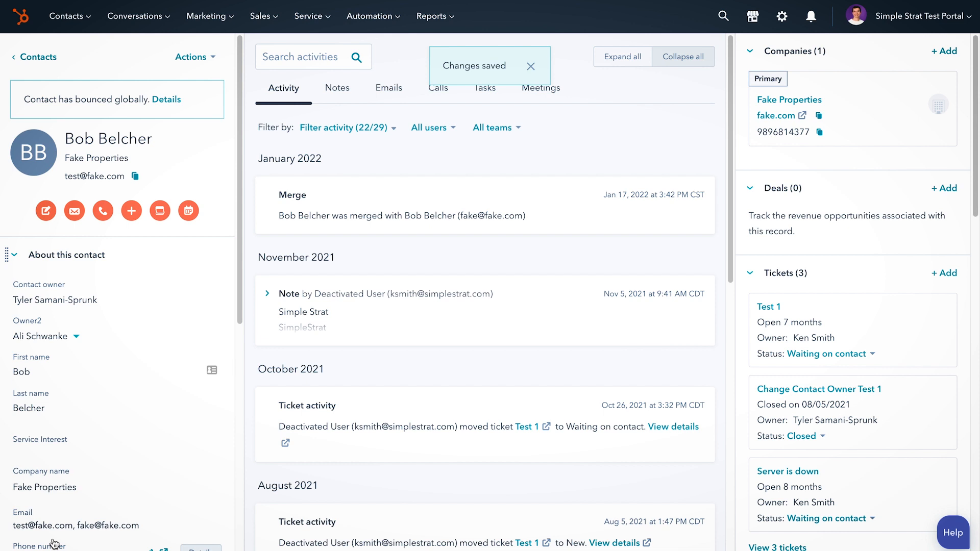
left_click(531, 67)
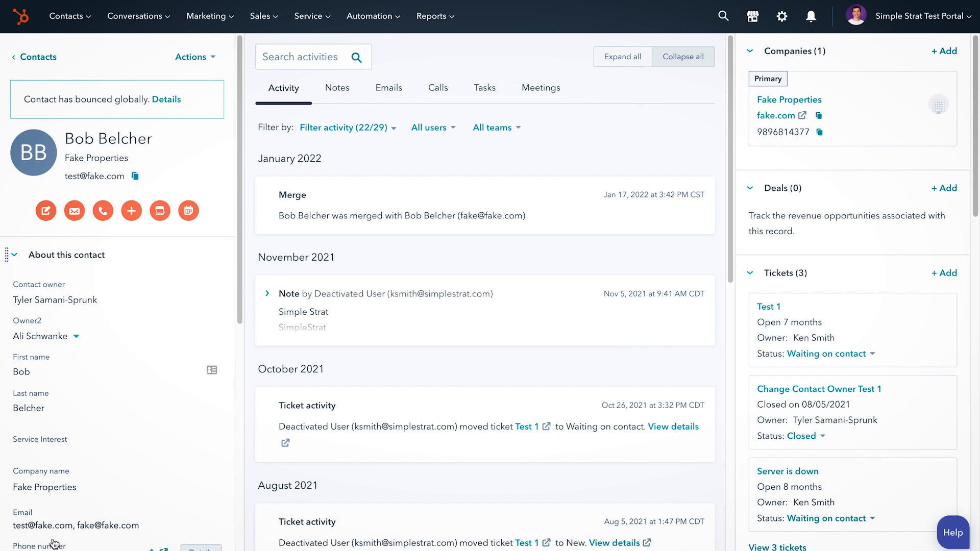